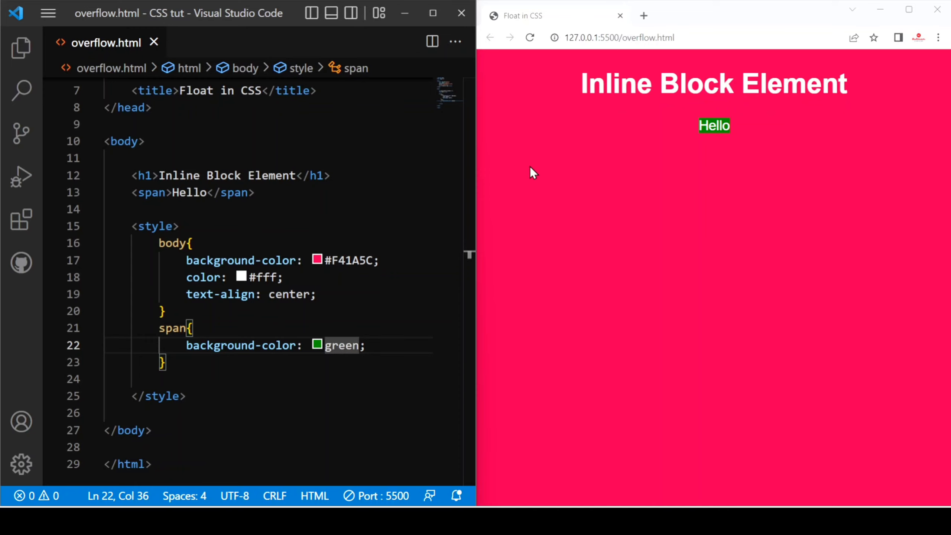
mouse_move(619, 230)
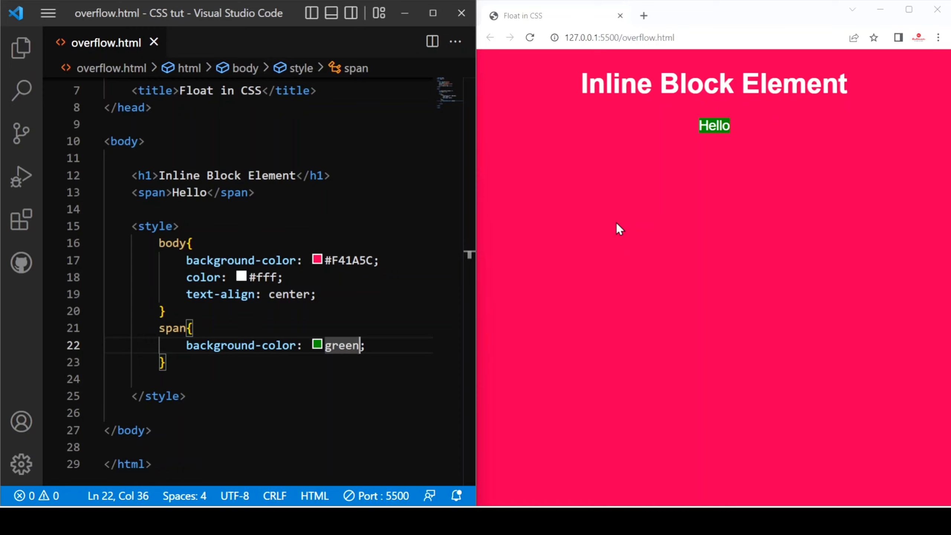
mouse_move(660, 217)
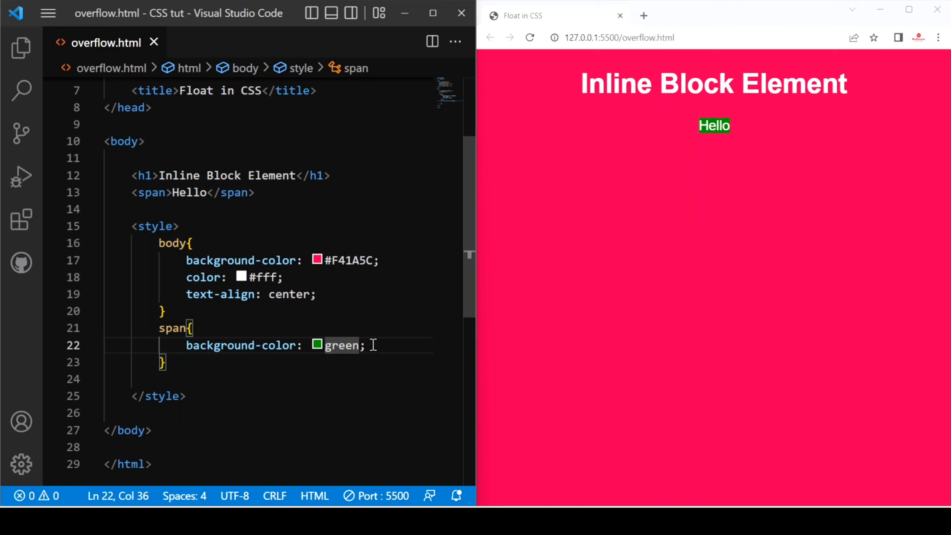
Add height: 50px and width: 100px to the span rule, remove the stray S, and save.
text(height: ;)
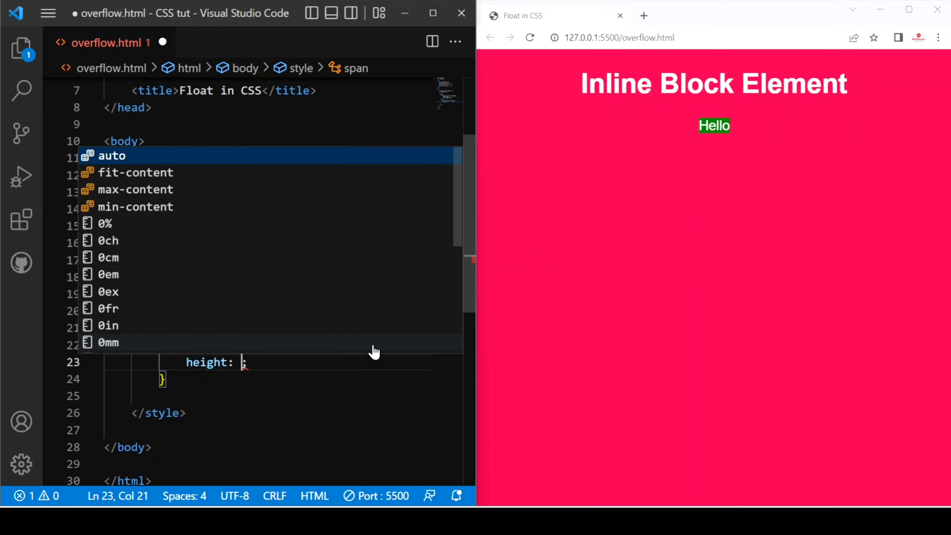
text(50px)
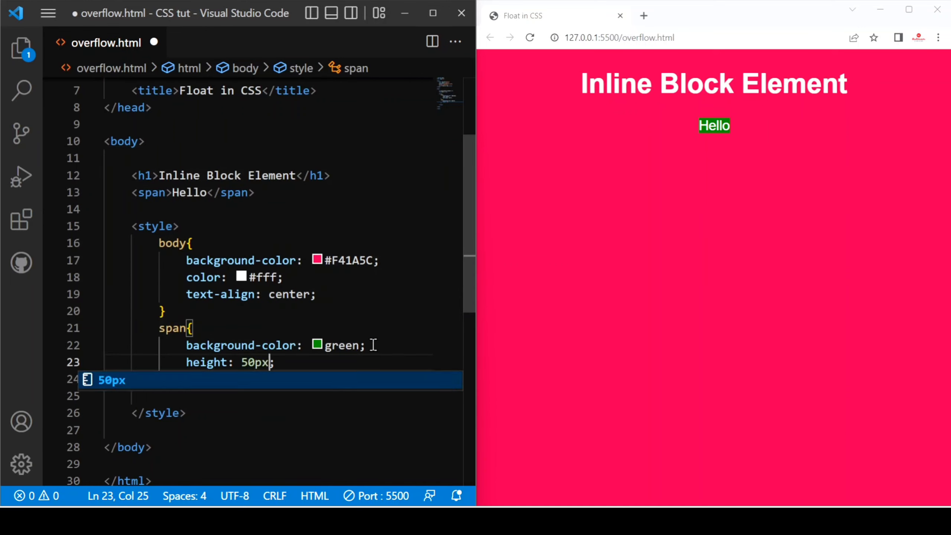
text(width: 100p;)
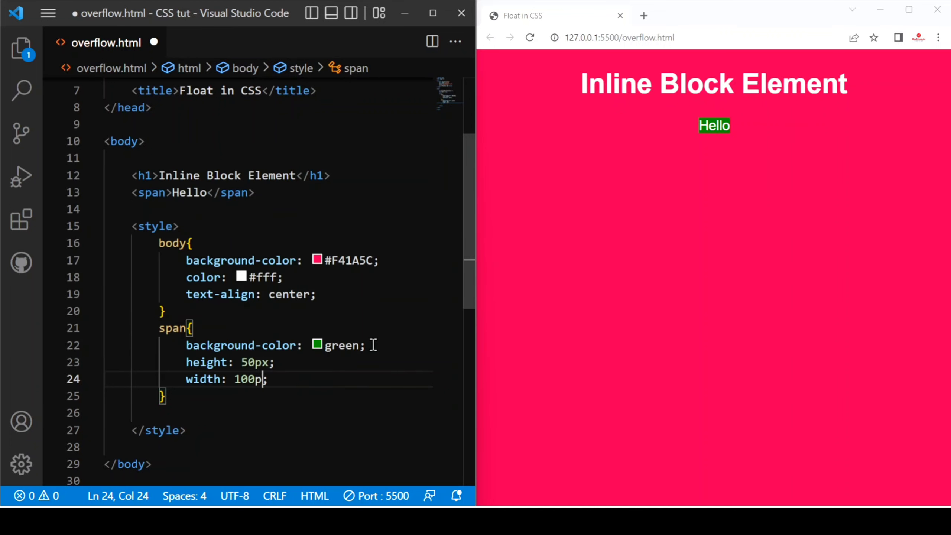
text(xS)
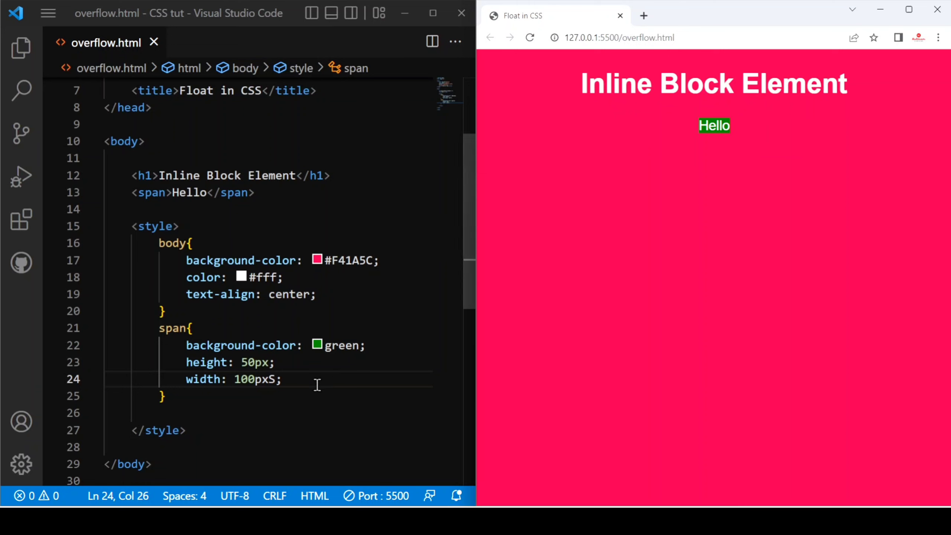
key(Backspace)
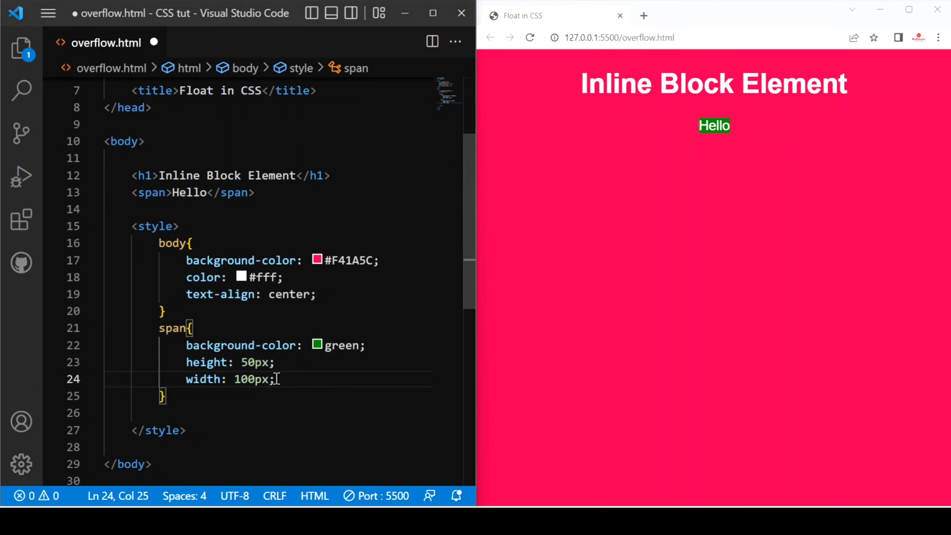
key(ctrl+s)
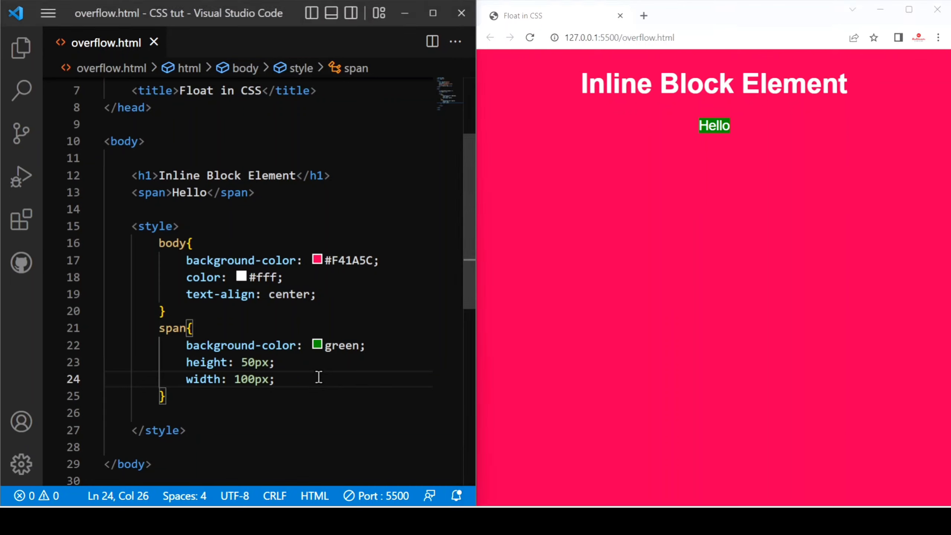
Add display: inline-block on a new first line of the span rule.
key(enter)
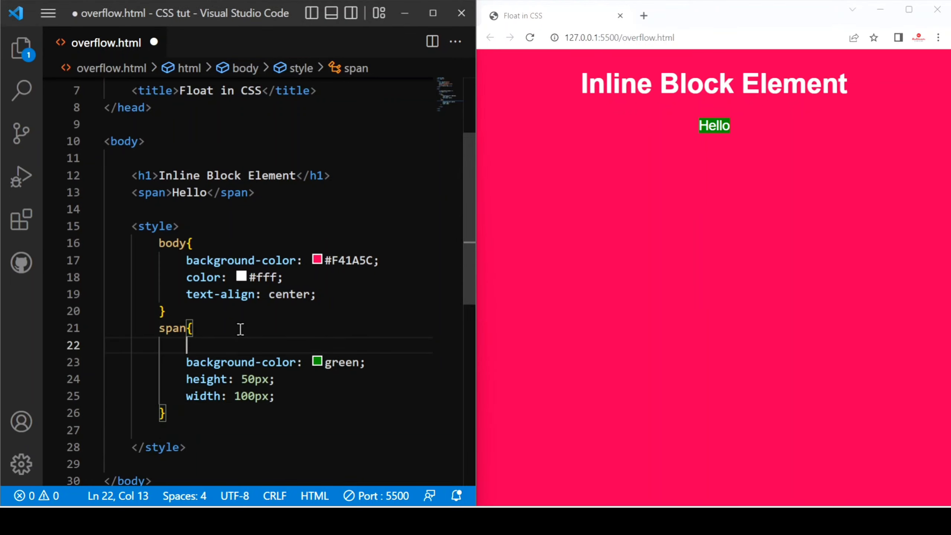
text(display: ;)
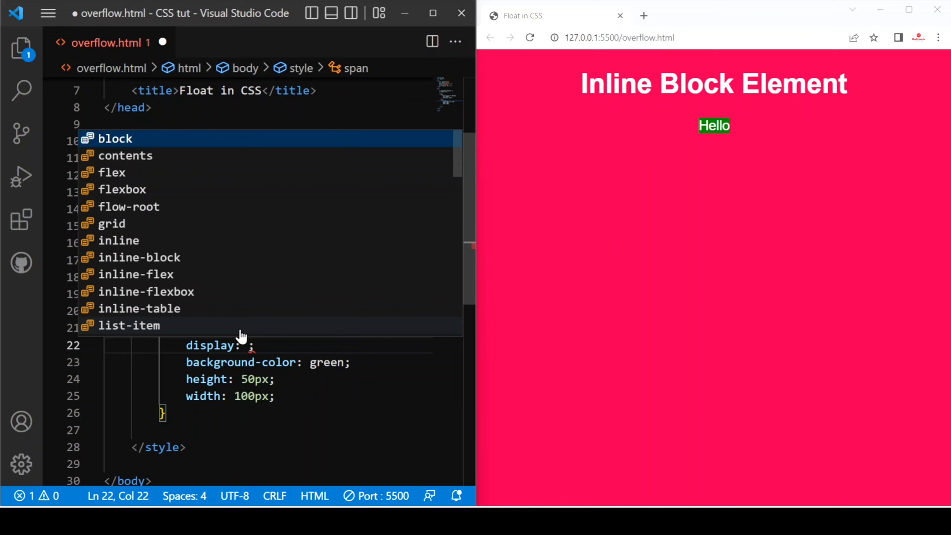
text(inline-block)
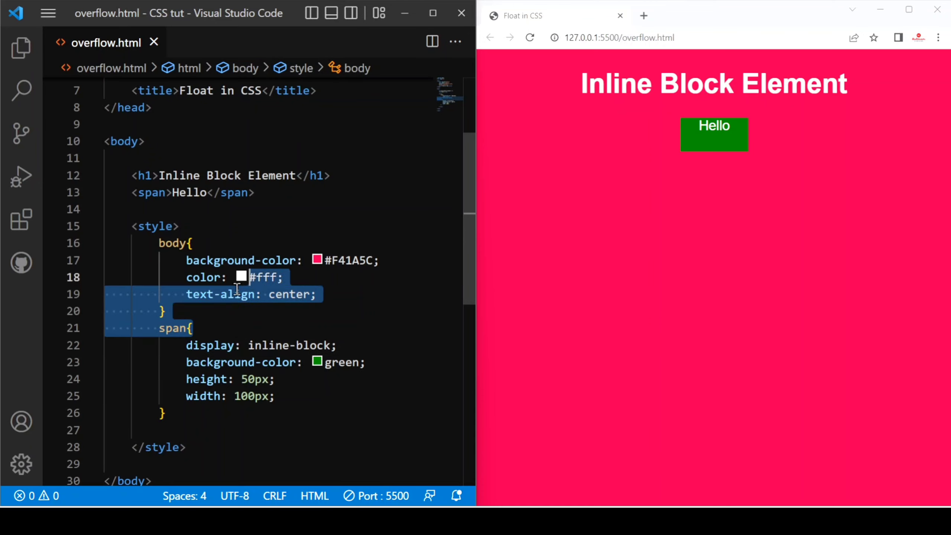
Add a <span>hi</span> line below the Hello span and begin a third span line.
key(enter)
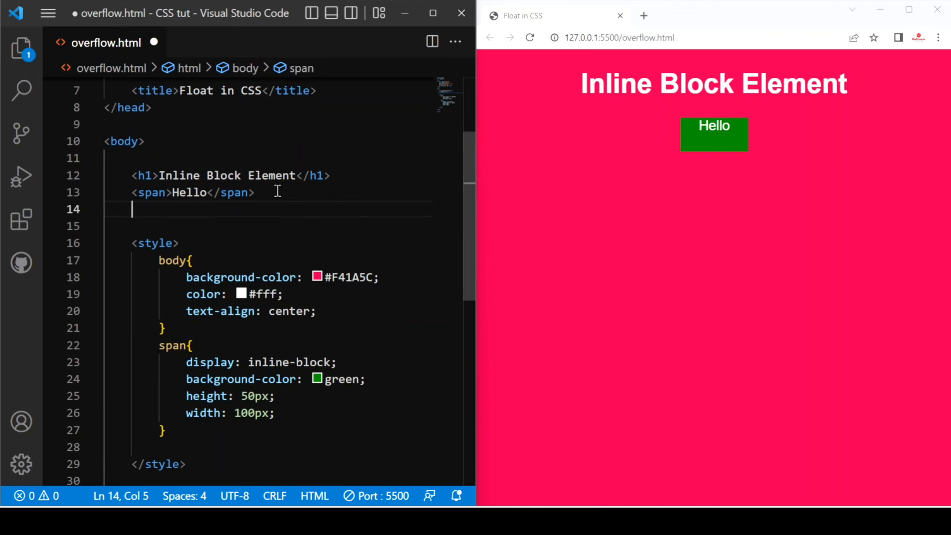
text(<span></span>)
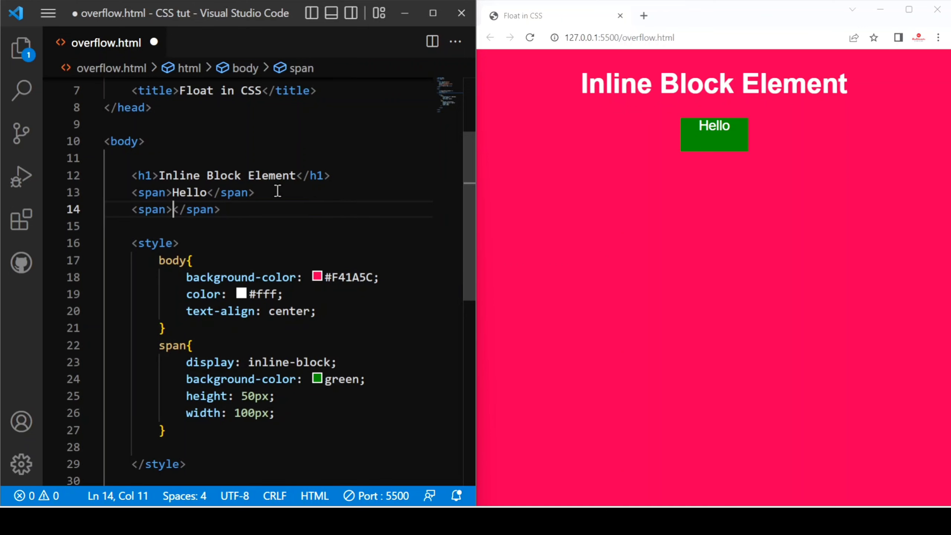
text(hi)
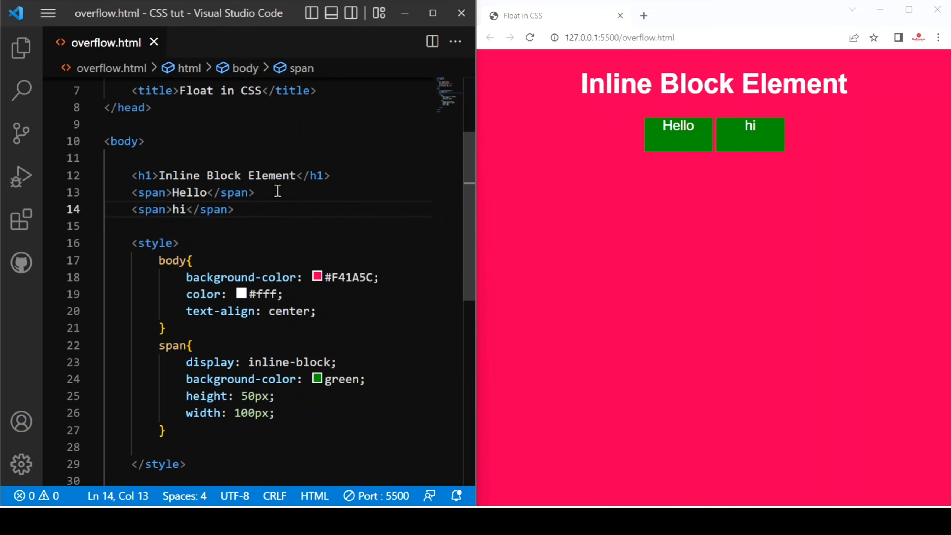
click(230, 210)
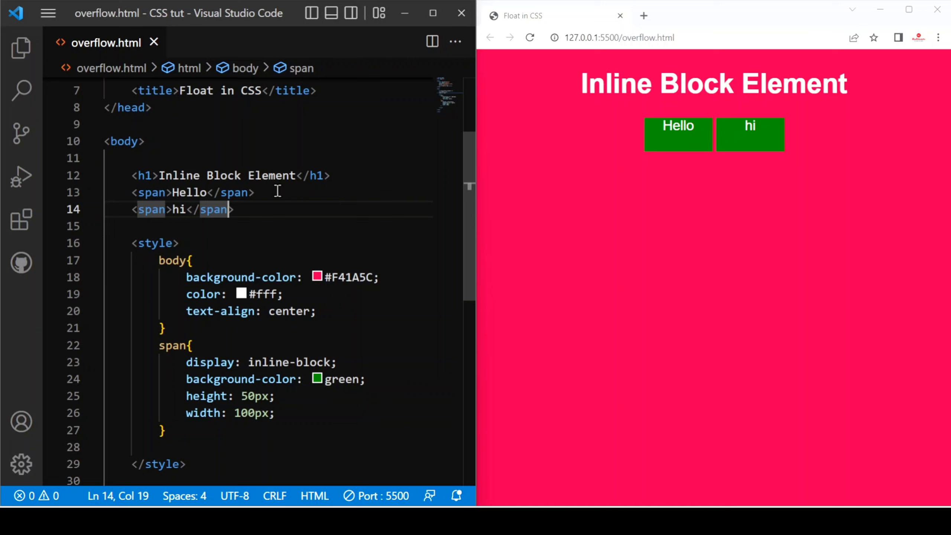
text(<span></span>)
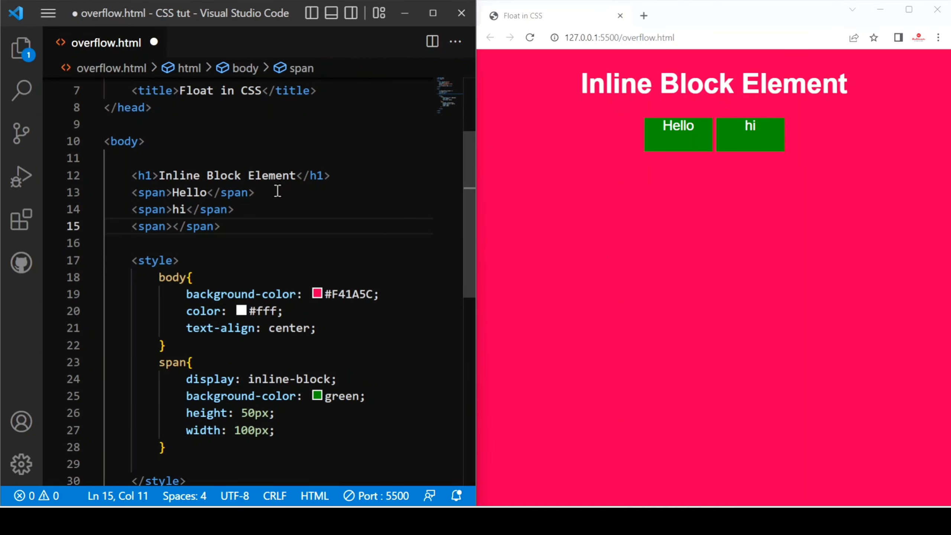
Type 'how are you' into the empty third span and save.
click(175, 227)
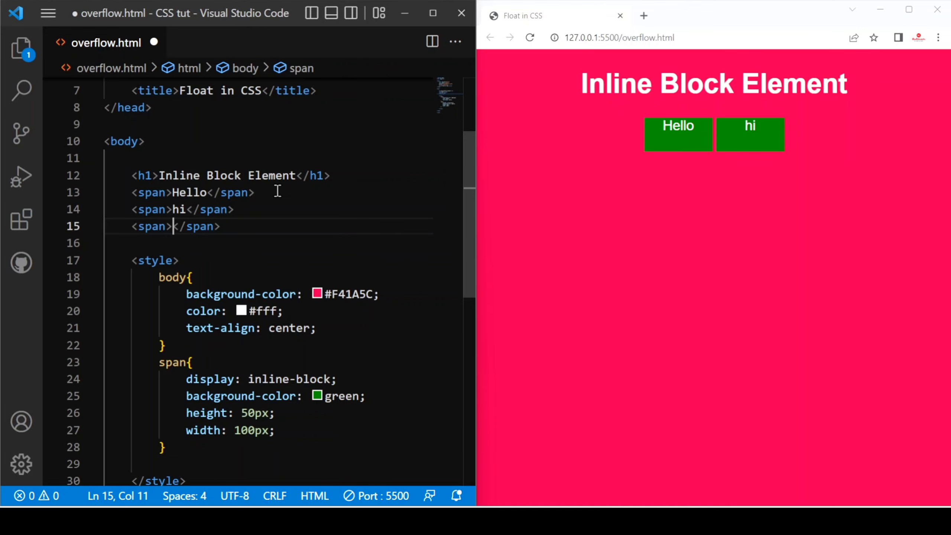
text(how)
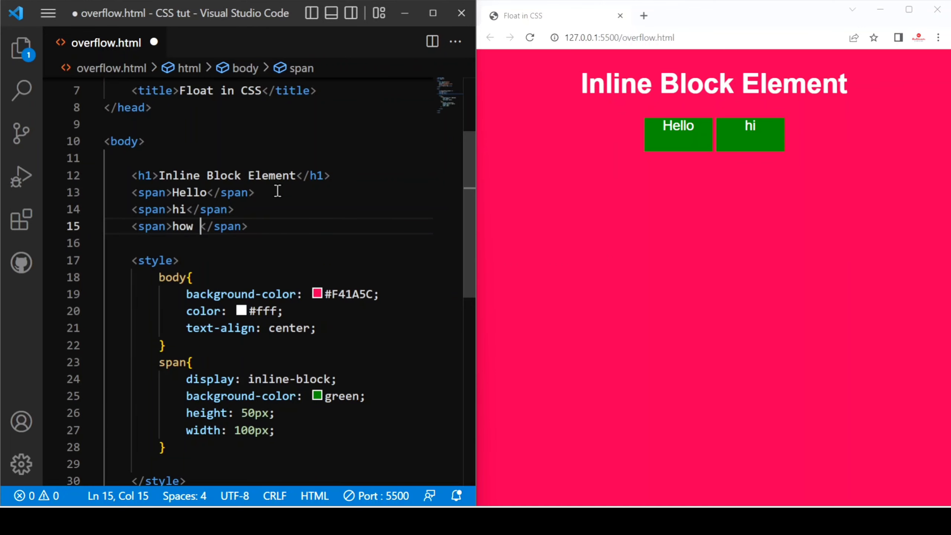
text(are yo)
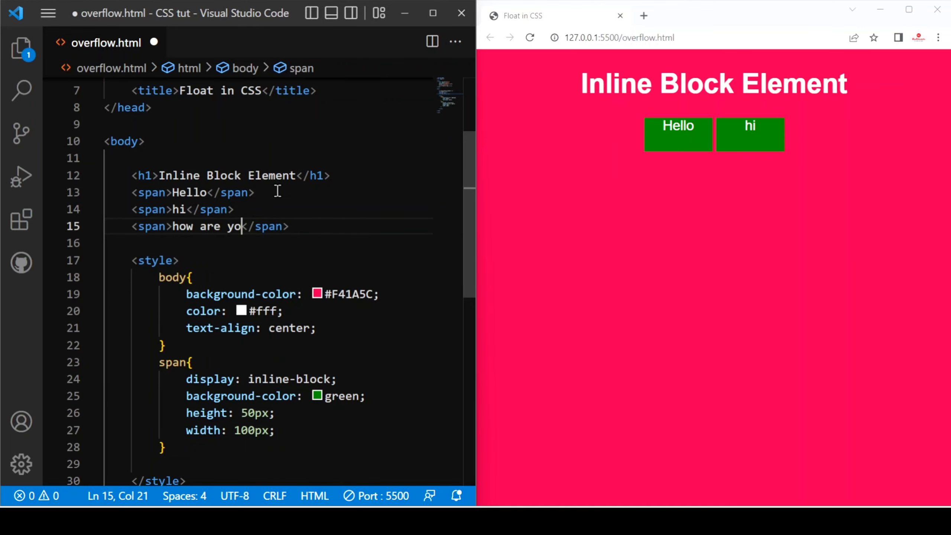
text(S)
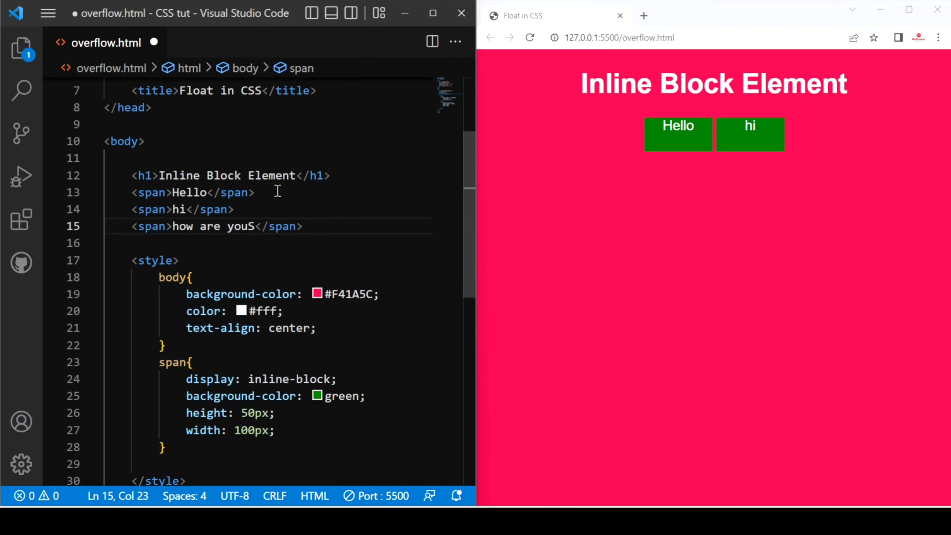
key(Backspace)
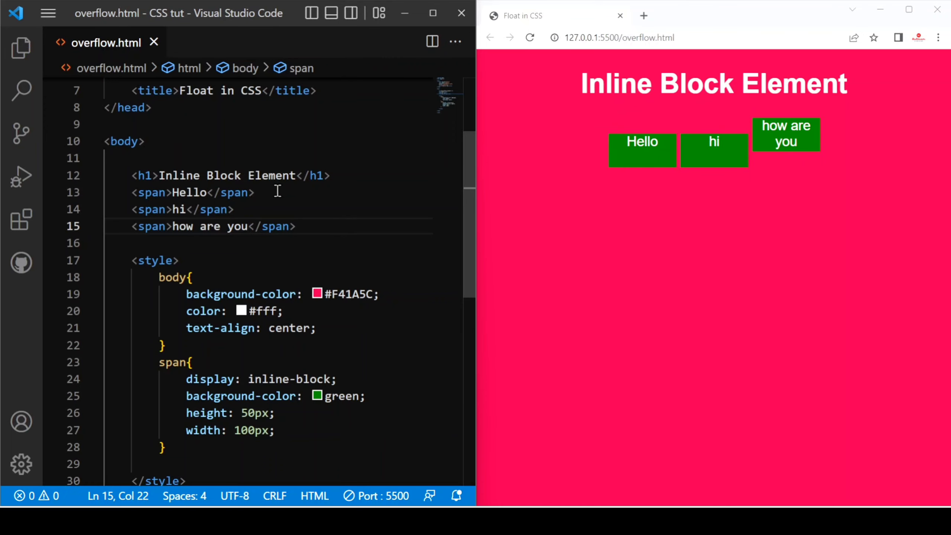
Trim the third span's text back to 'how'.
key(Backspace)
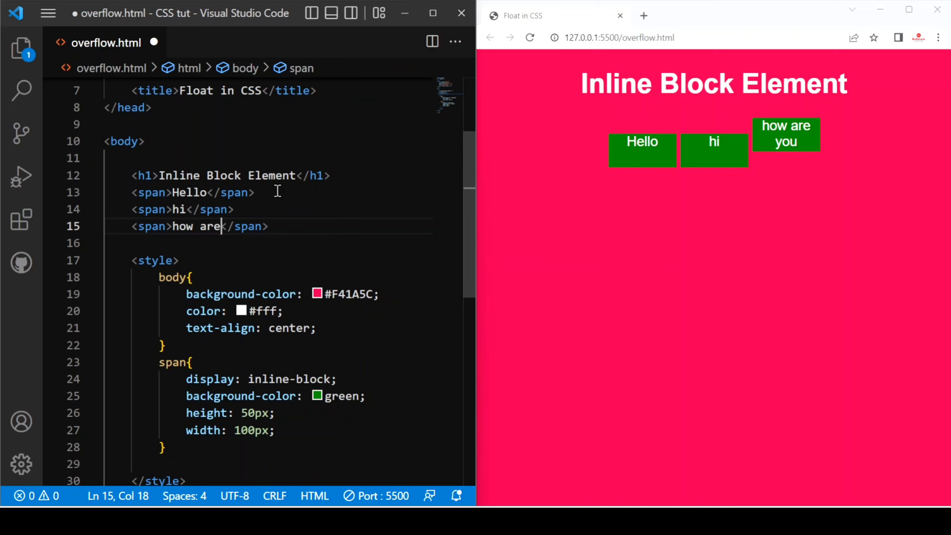
key(Backspace)
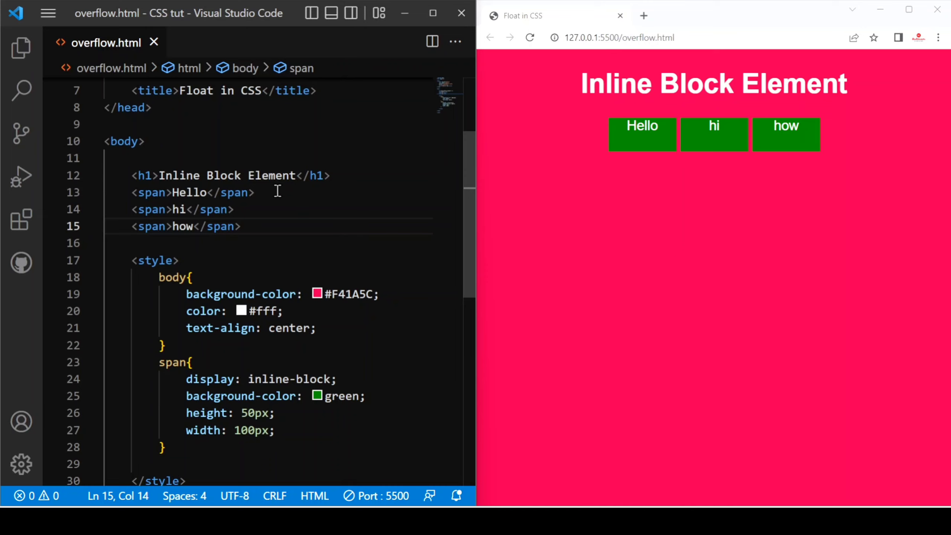
click(192, 226)
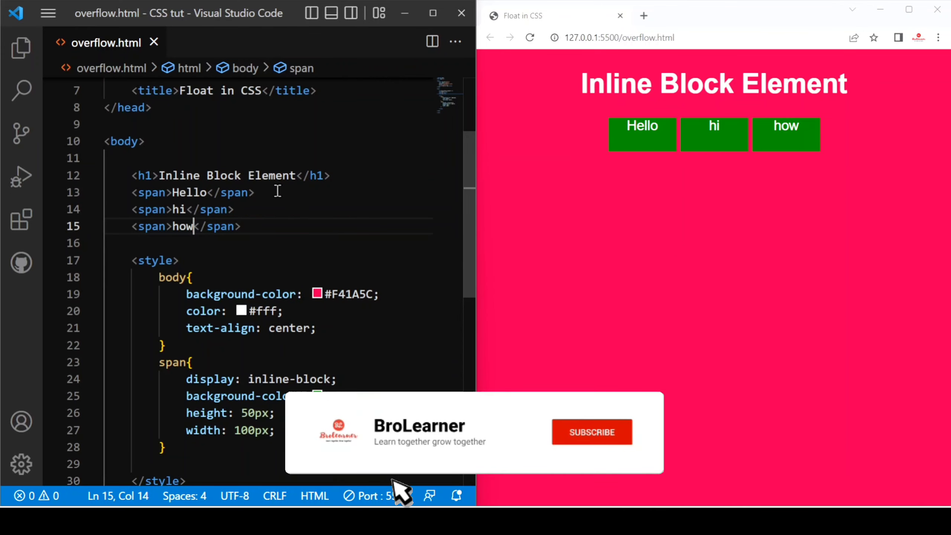
click(592, 432)
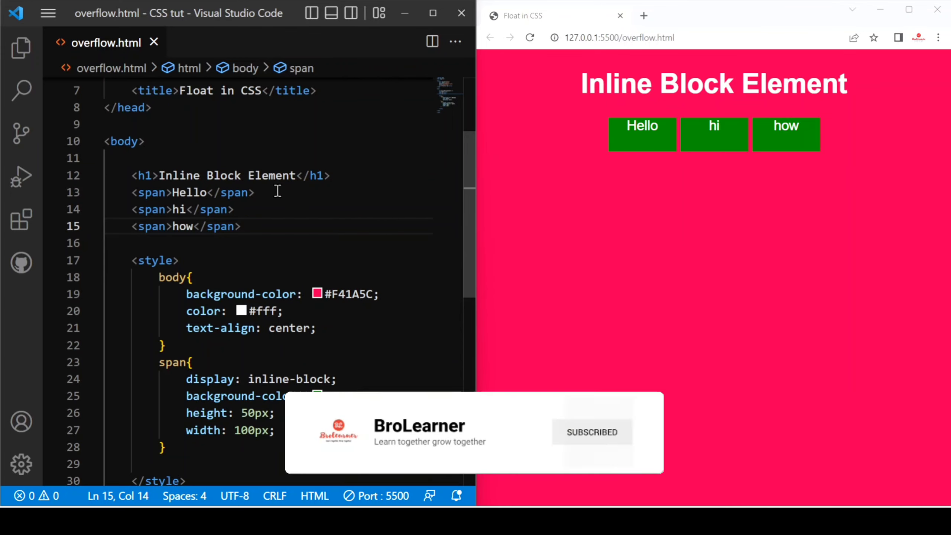